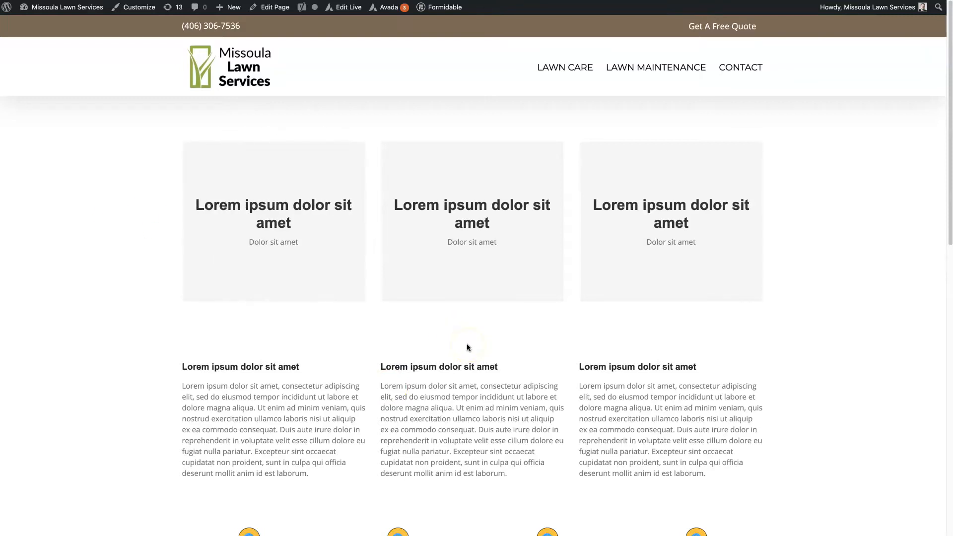
{"action": "mouse_move", "coordinate": [273, 286]}
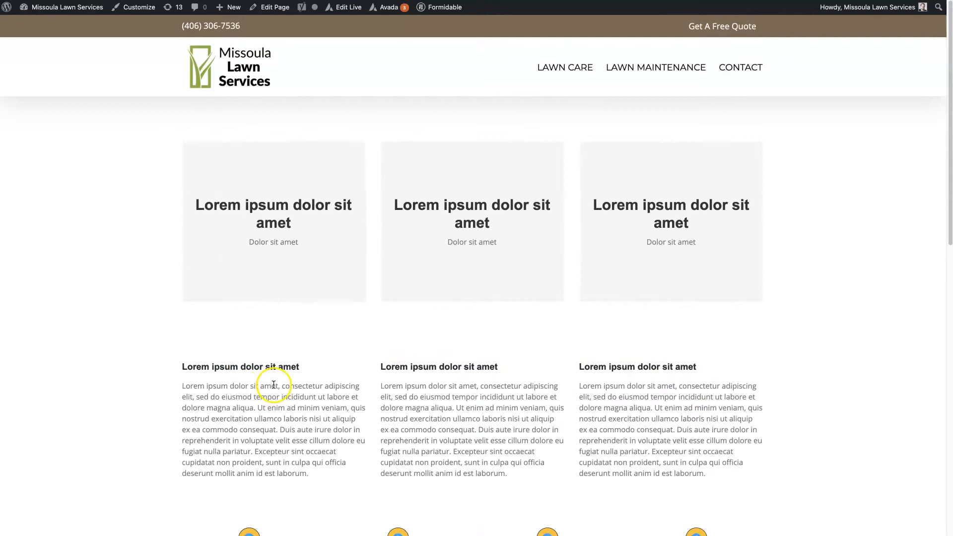
{"action": "mouse_move", "coordinate": [104, 304]}
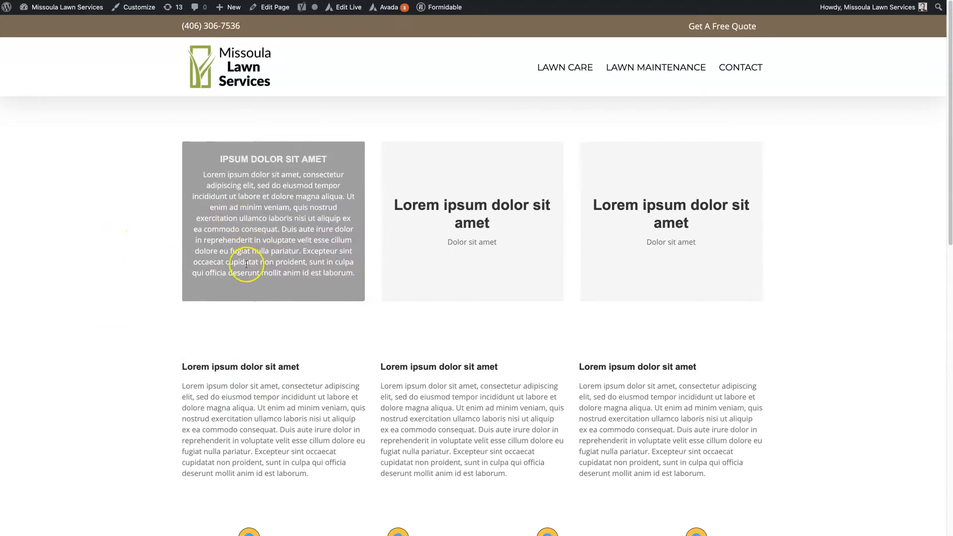
{"action": "mouse_move", "coordinate": [289, 218]}
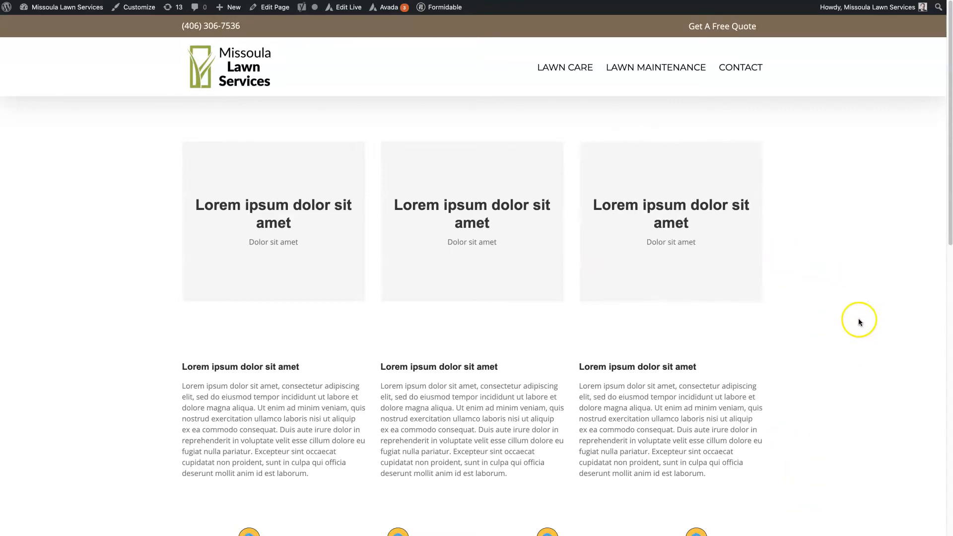
Scroll the live Example Page to view the three placeholder flip boxes
{"action": "scroll", "scroll_direction": "down", "scroll_amount": 3}
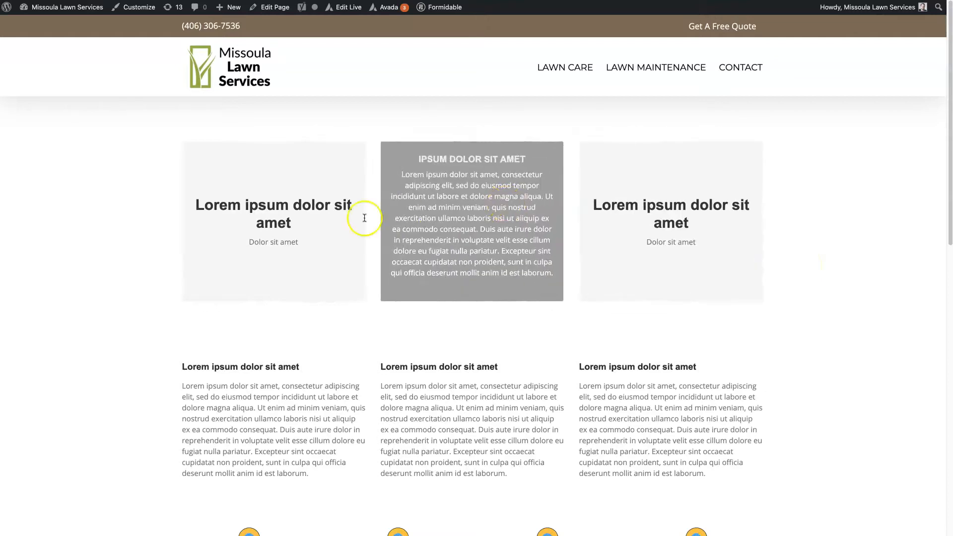
{"action": "mouse_move", "coordinate": [863, 245]}
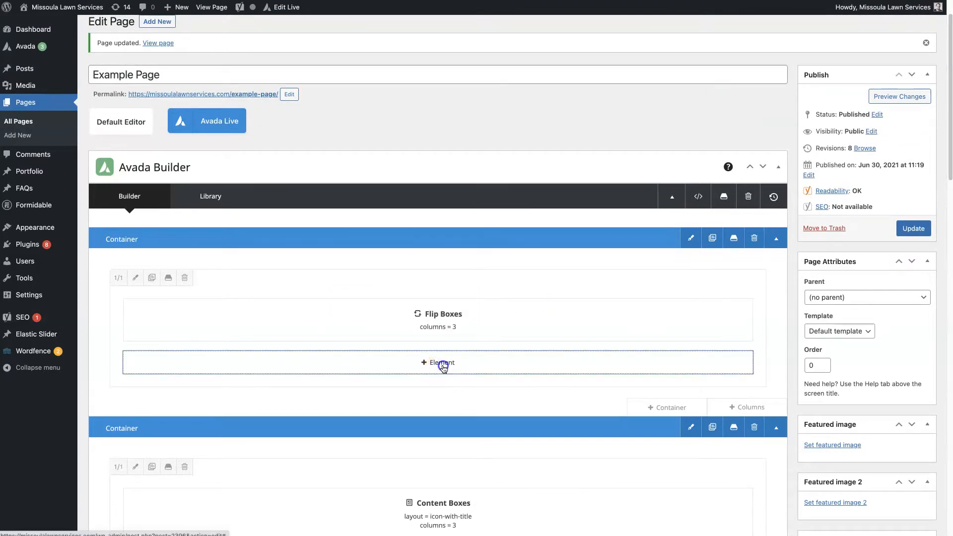
Insert a new Flip Boxes element below the existing three-column one
{"action": "left_click", "coordinate": [437, 363]}
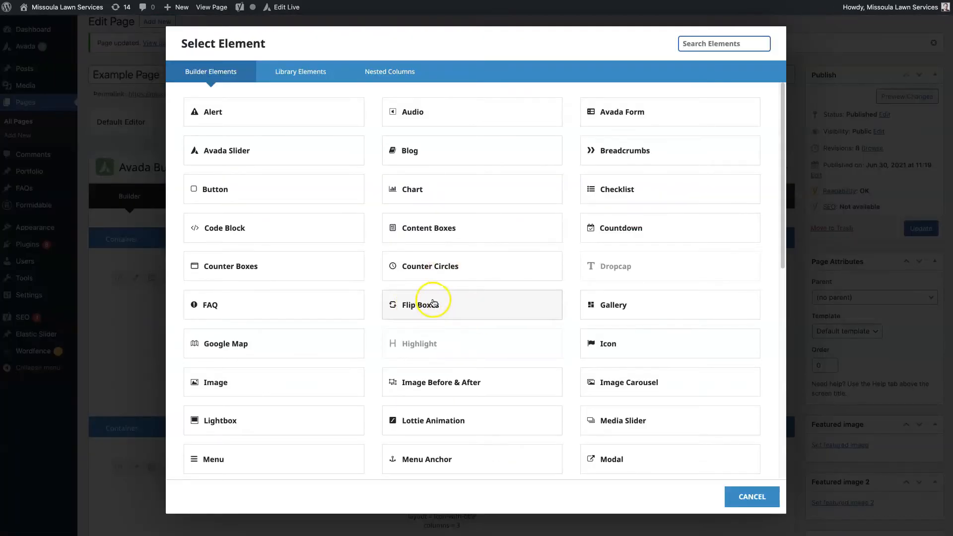
{"action": "left_click", "coordinate": [416, 305]}
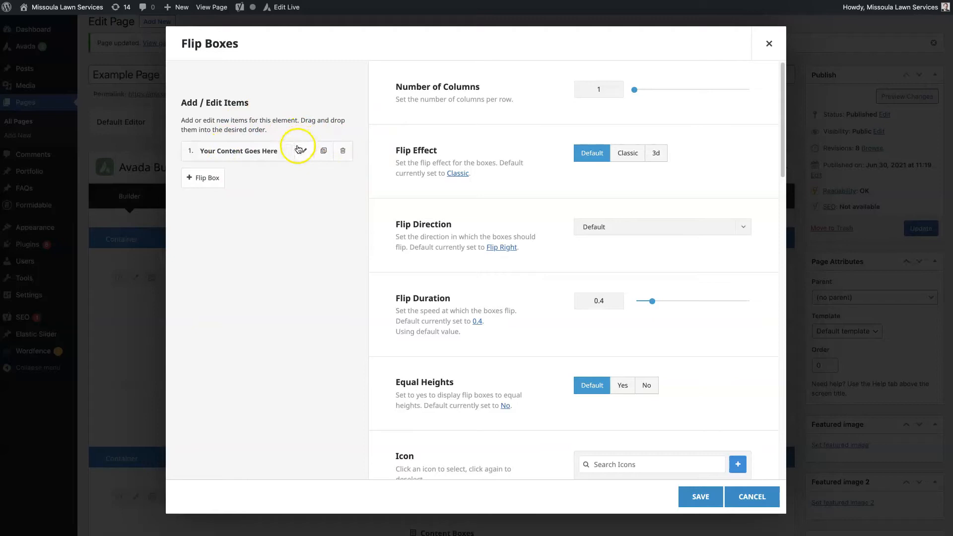
{"action": "scroll", "scroll_direction": "down", "scroll_amount": 3}
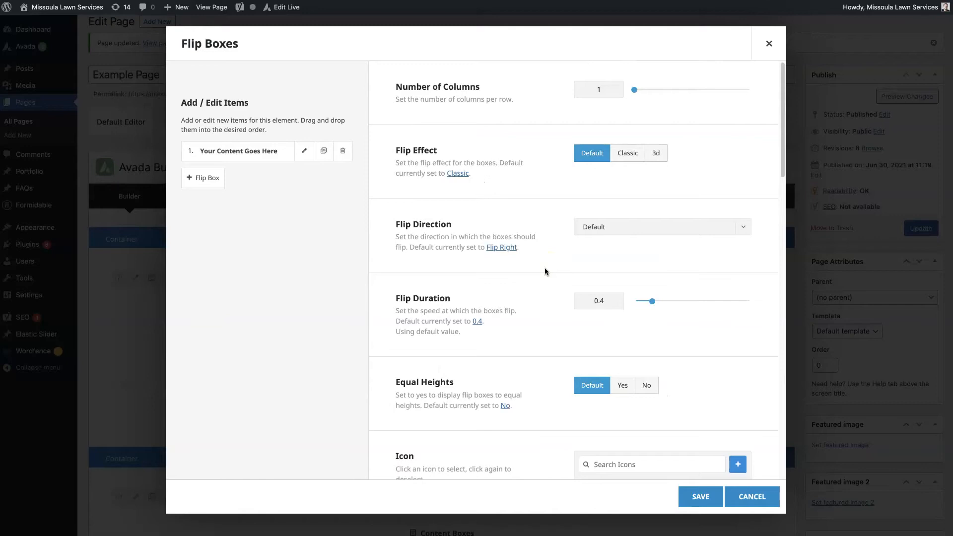
{"action": "scroll", "scroll_direction": "down", "scroll_amount": 3}
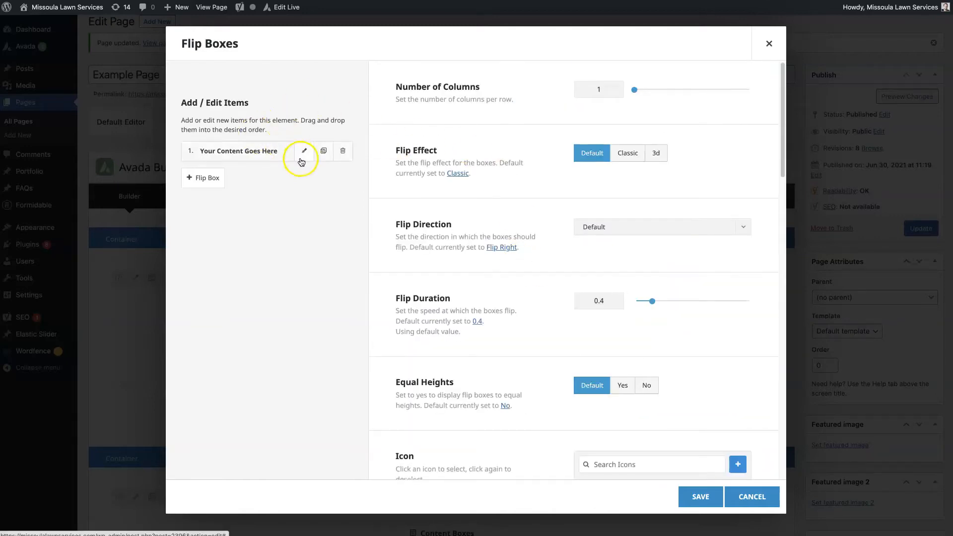
Fill the first flip box's headings with 'Lorem ipsum dolor sit amet' and front content, and set 2 columns
{"action": "left_click", "coordinate": [302, 150]}
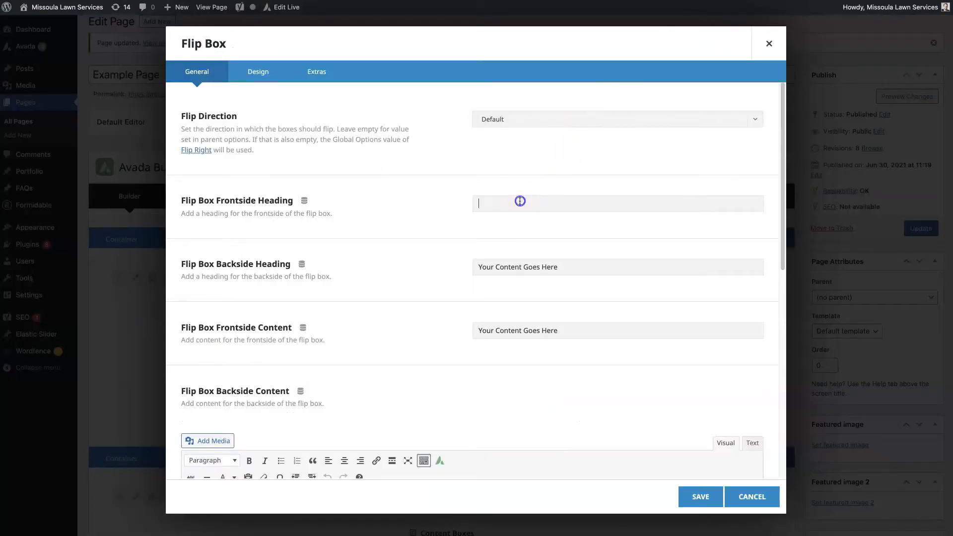
{"action": "type", "text": "Lorem ipsum dolor sit amet"}
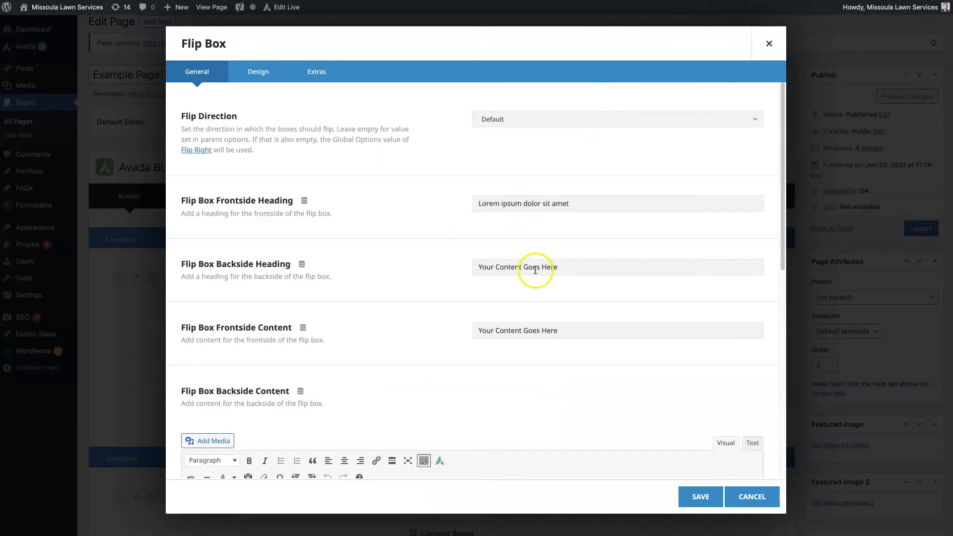
{"action": "type", "text": "Lorem ipsum dolor sit amet"}
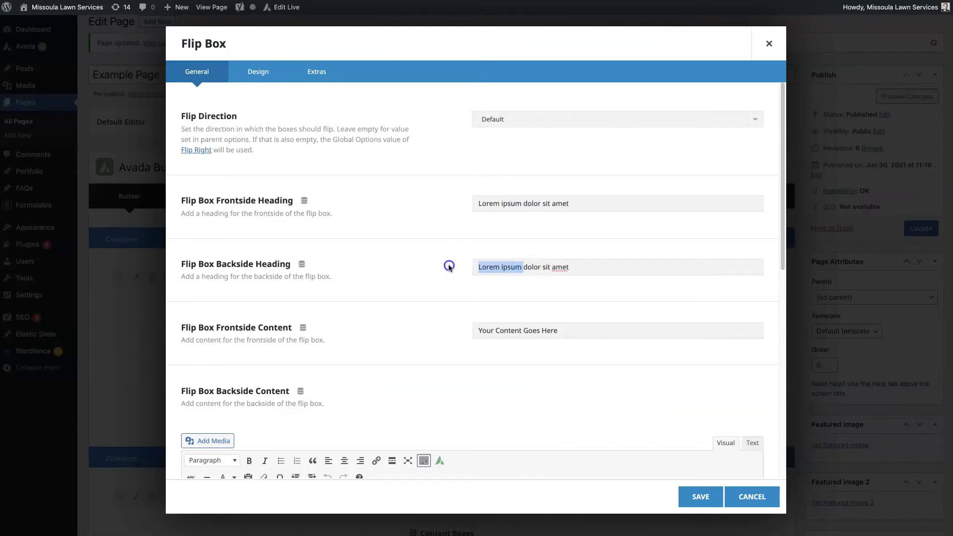
{"action": "key", "text": "Delete"}
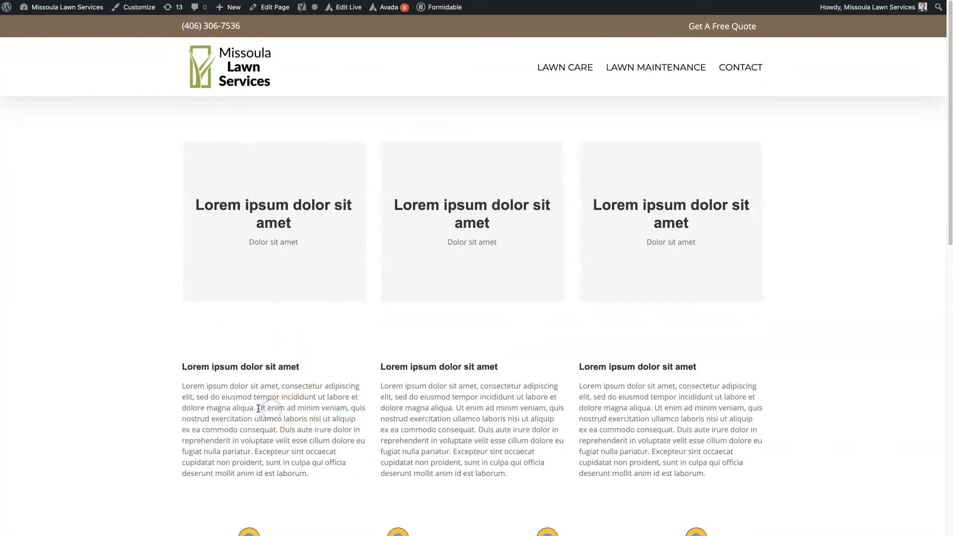
{"action": "right_click", "coordinate": [277, 418]}
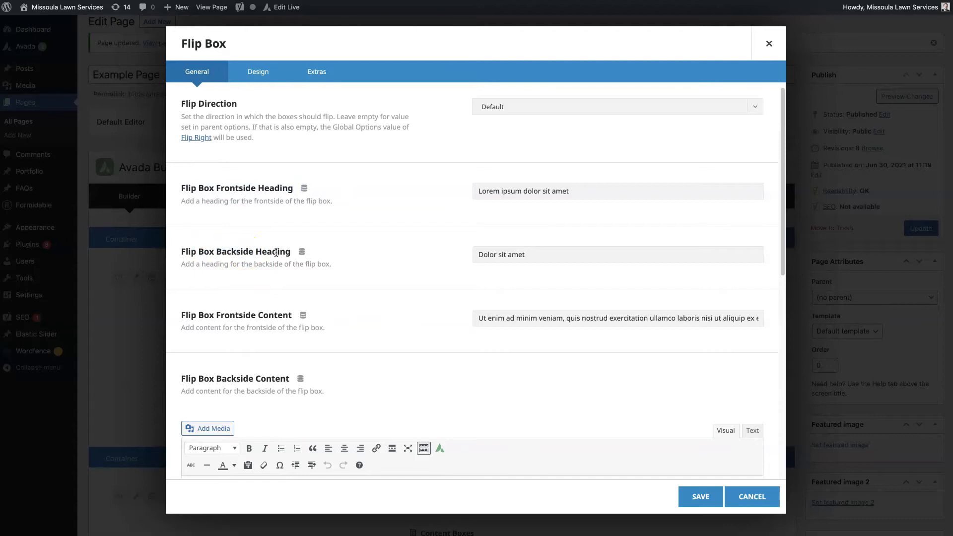
{"action": "mouse_move", "coordinate": [429, 318]}
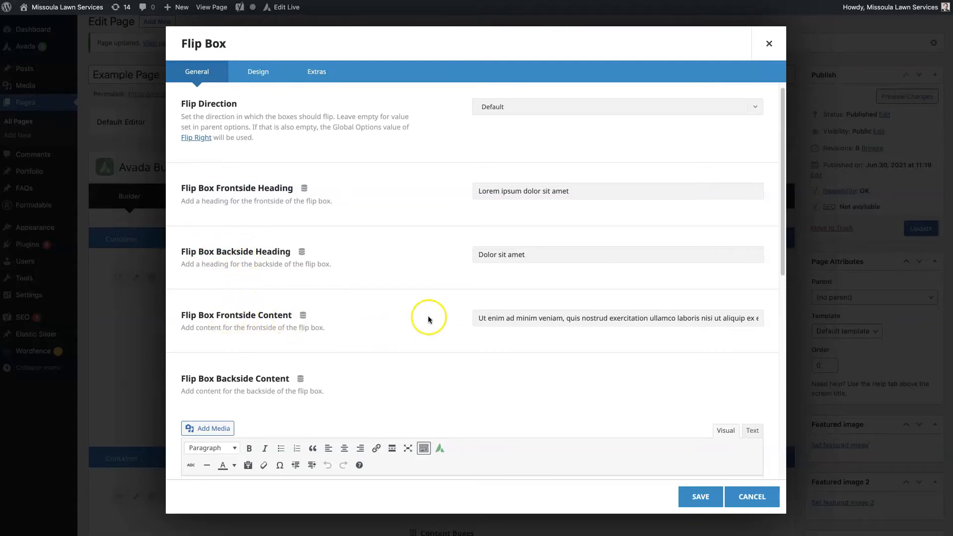
{"action": "scroll", "scroll_direction": "down", "scroll_amount": 3}
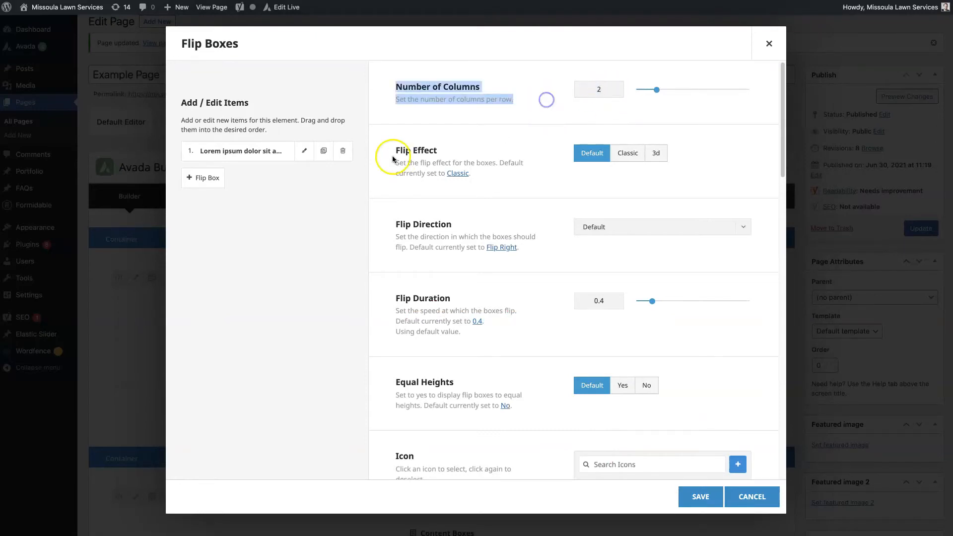
Clone the first flip box into a second item and save the element
{"action": "left_click", "coordinate": [324, 151]}
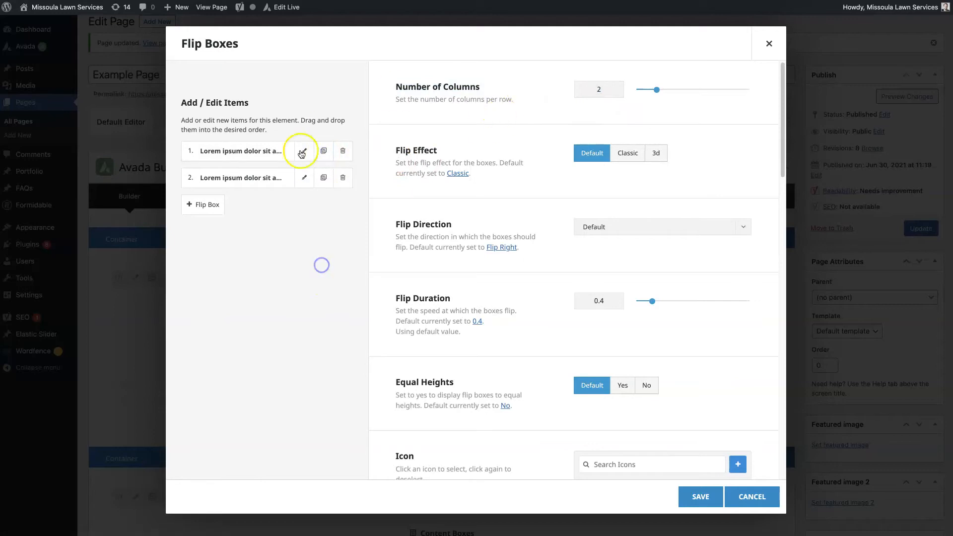
{"action": "left_click", "coordinate": [700, 497]}
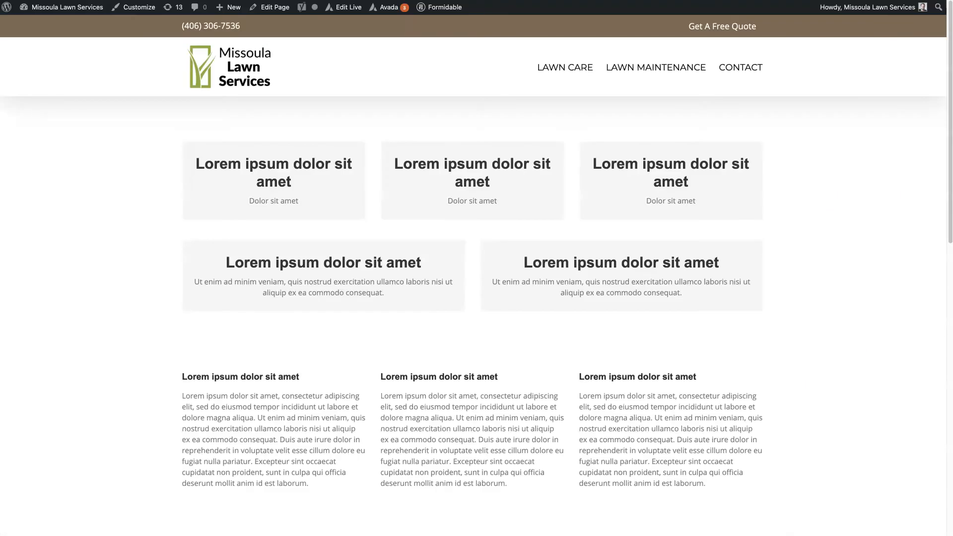
{"action": "scroll", "scroll_direction": "down", "scroll_amount": 3}
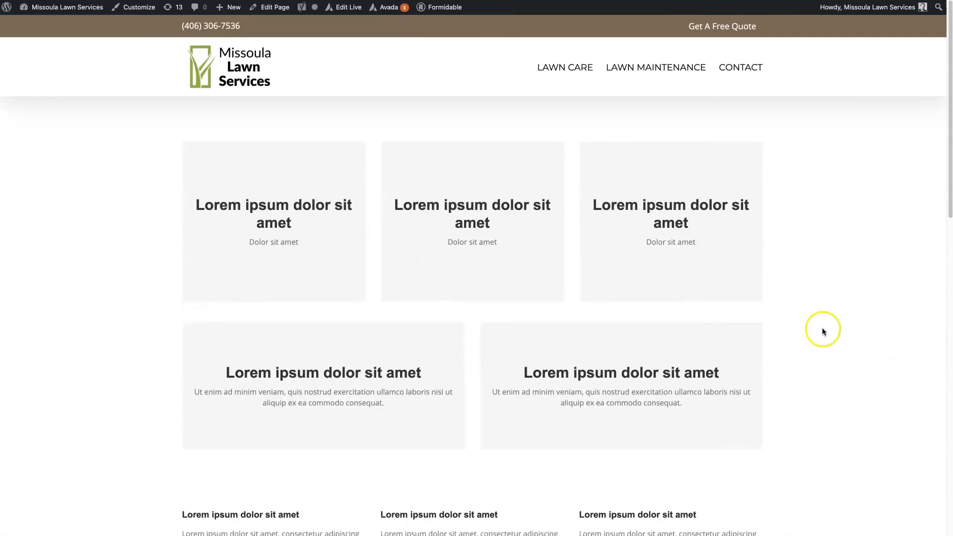
{"action": "mouse_move", "coordinate": [123, 350]}
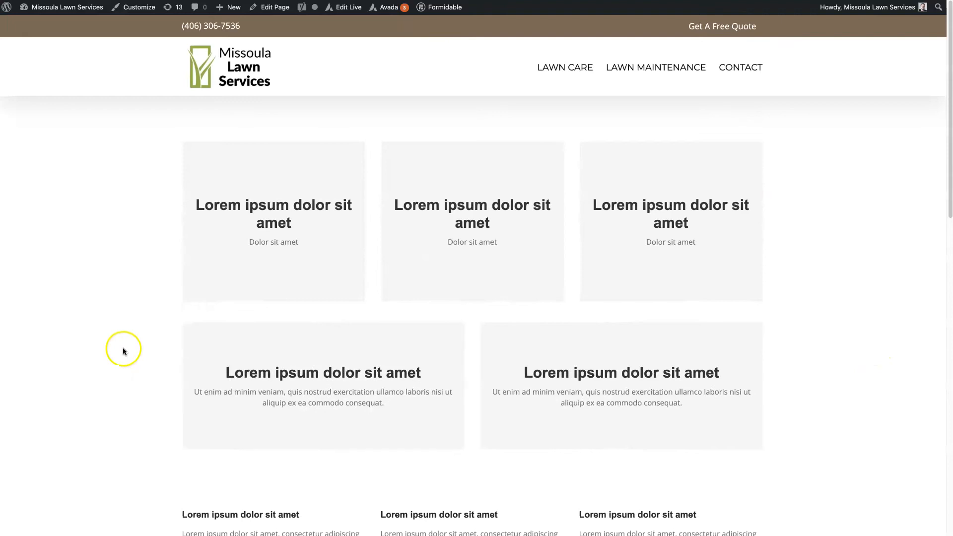
{"action": "mouse_move", "coordinate": [145, 391]}
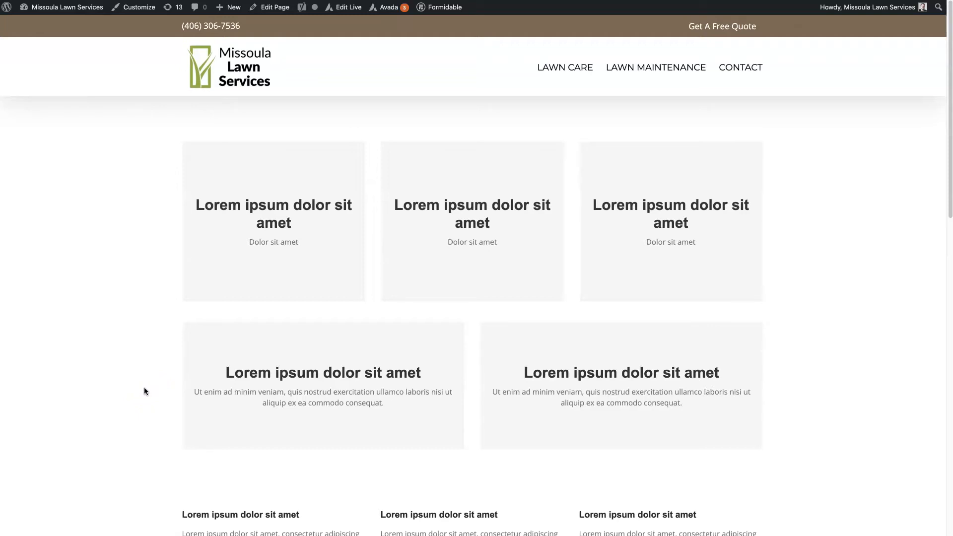
Review the new two-box row on the live page and reopen the two-column Flip Boxes settings
{"action": "scroll", "scroll_direction": "down", "scroll_amount": 3}
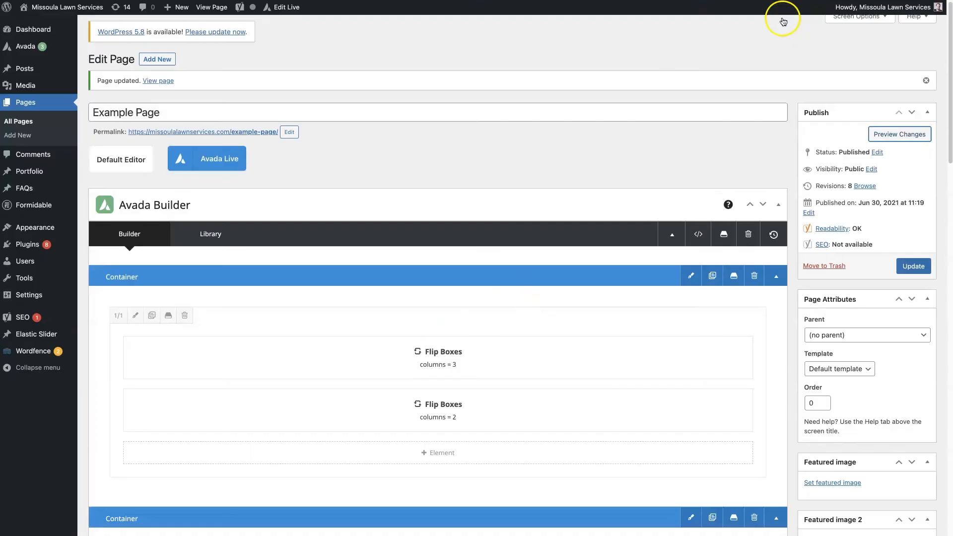
{"action": "left_click", "coordinate": [438, 404]}
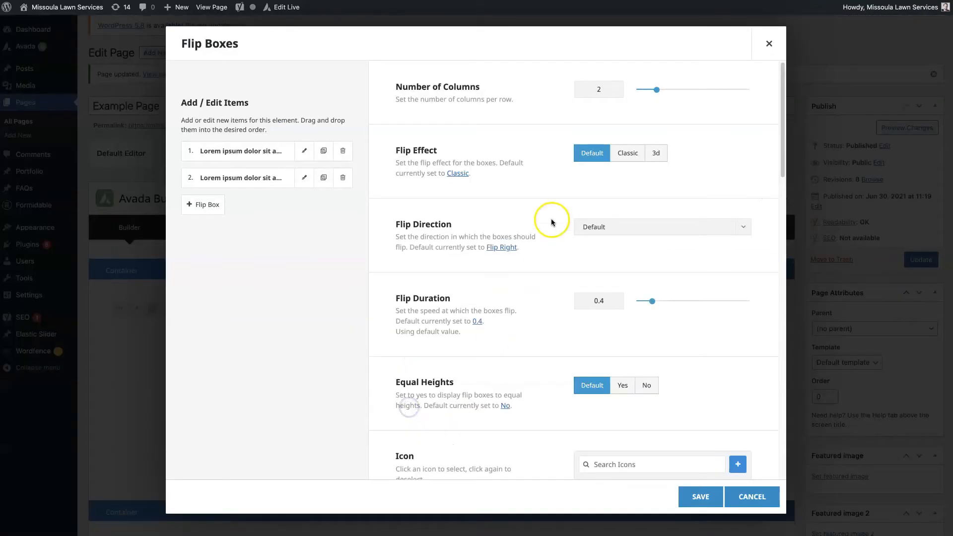
Choose an icon from the Icon grid for the first flip box of the two-column element
{"action": "left_click", "coordinate": [304, 151]}
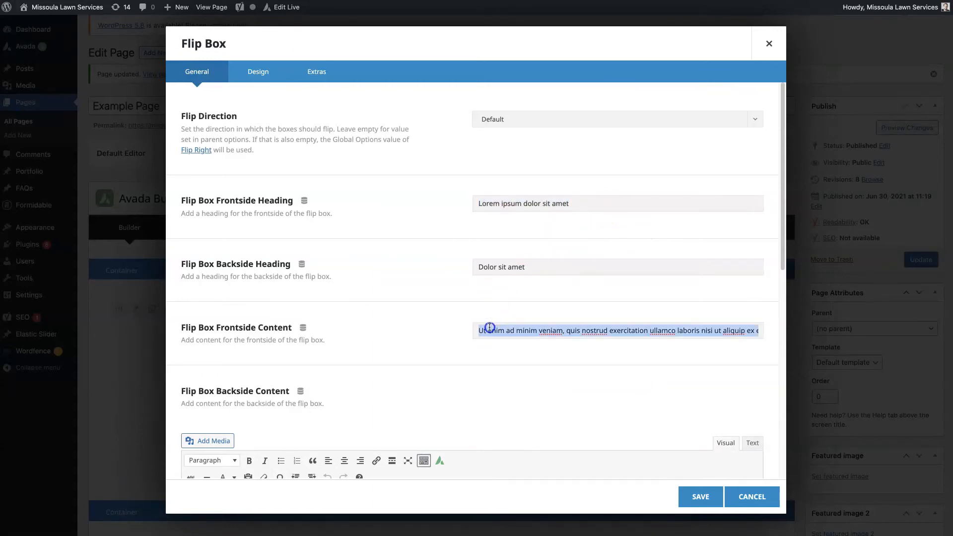
{"action": "left_click", "coordinate": [752, 496]}
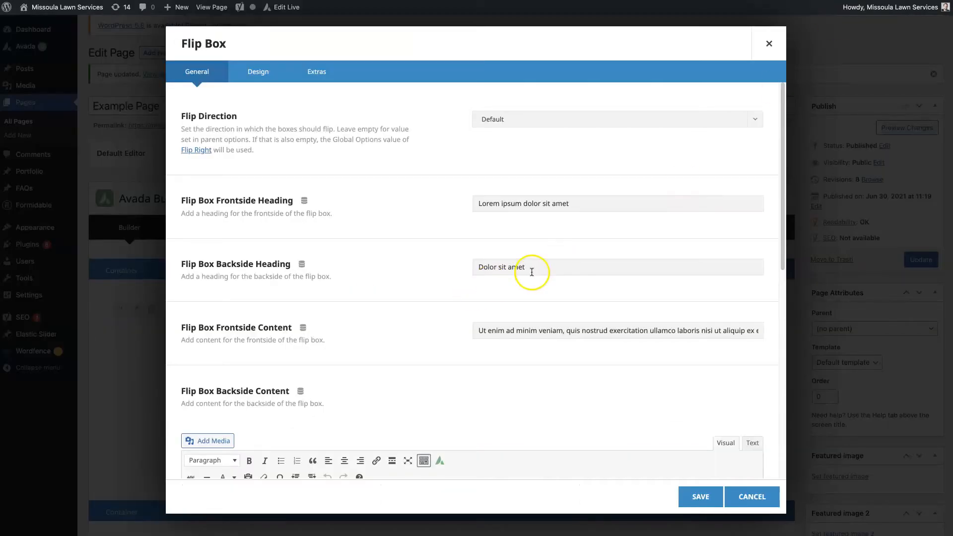
{"action": "mouse_move", "coordinate": [444, 324]}
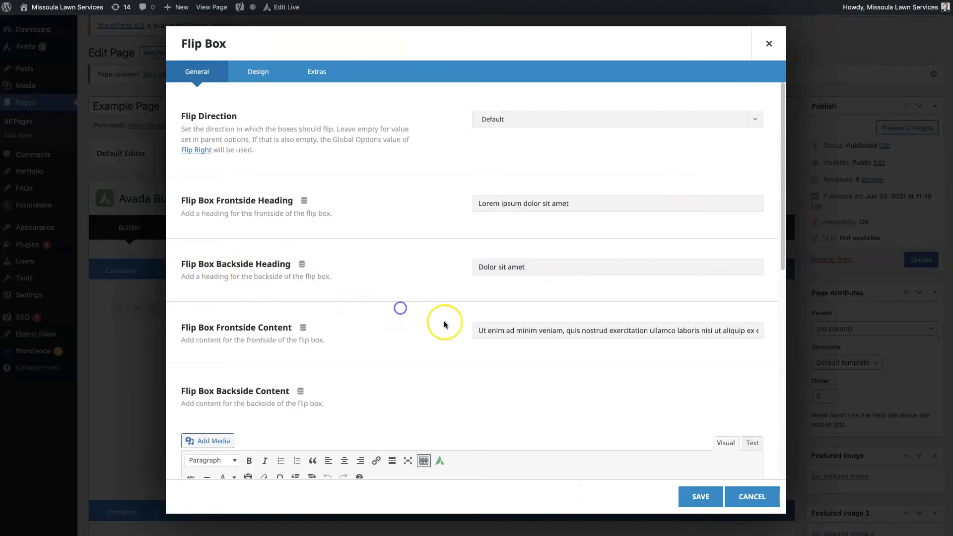
{"action": "scroll", "scroll_direction": "down", "scroll_amount": 3}
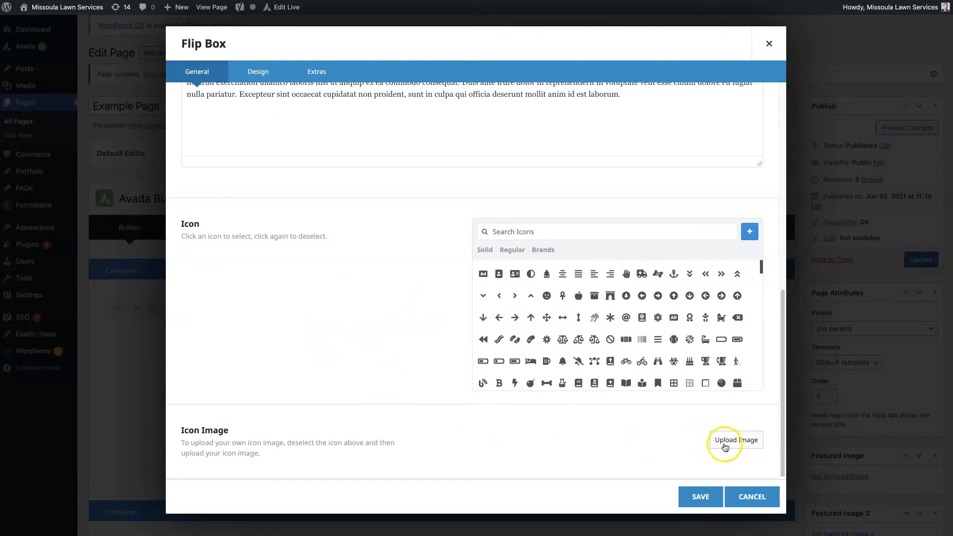
{"action": "left_click", "coordinate": [578, 296]}
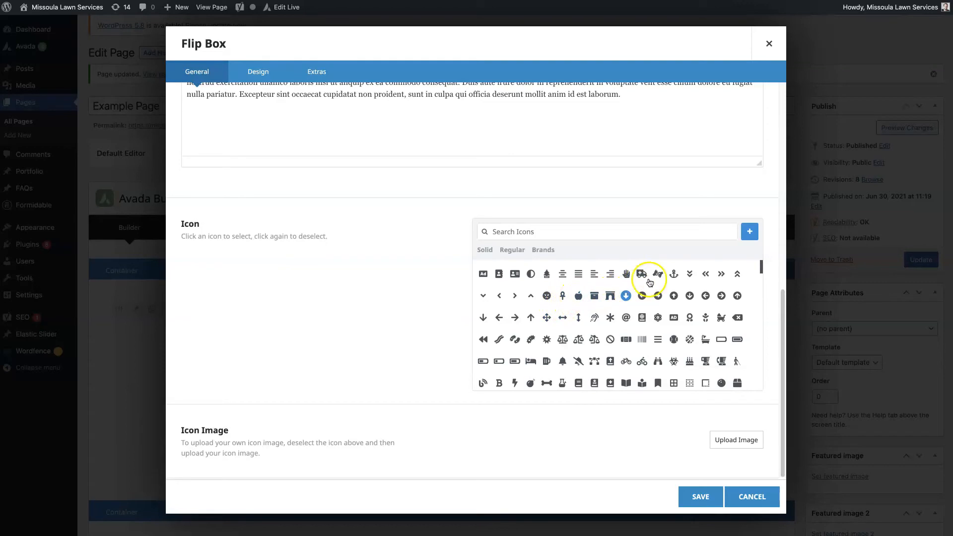
{"action": "left_click", "coordinate": [657, 274]}
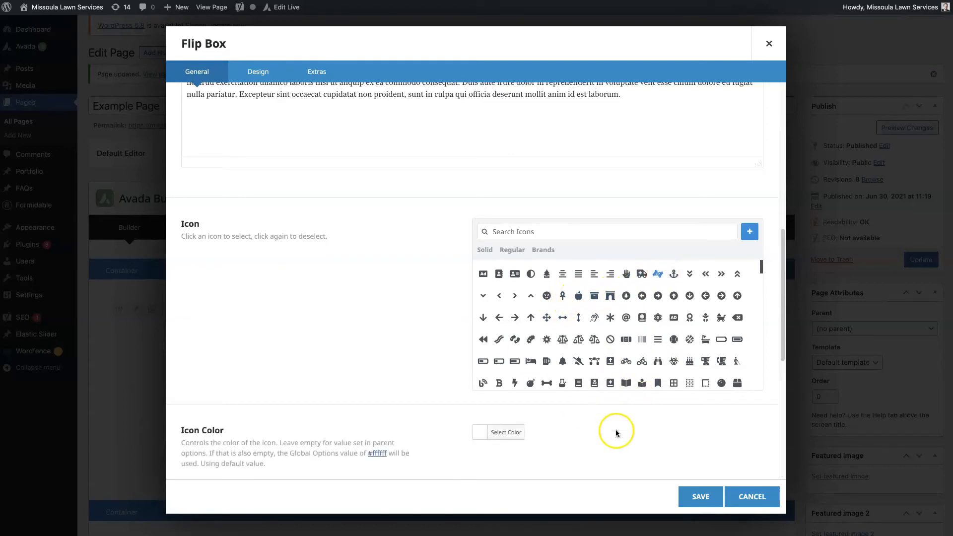
{"action": "scroll", "scroll_direction": "down", "scroll_amount": 3}
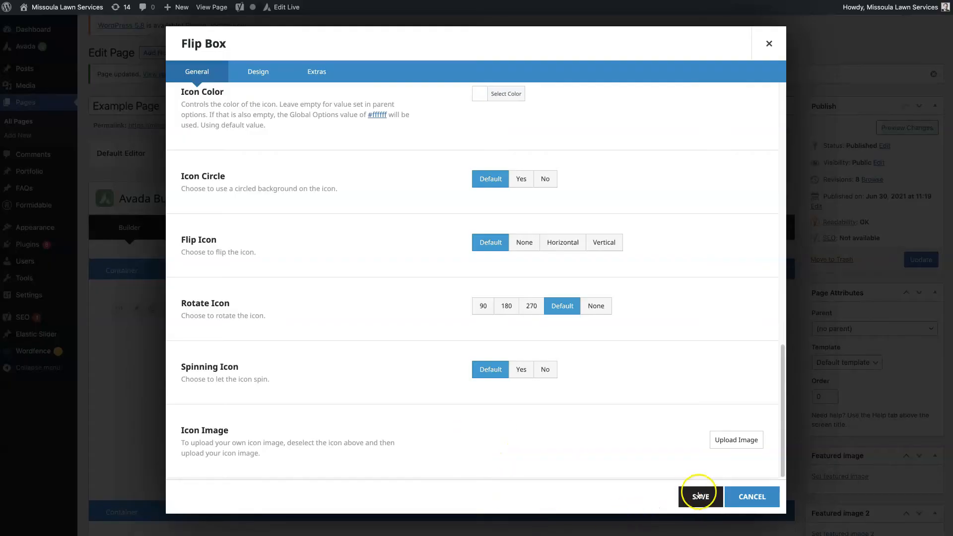
Save the flip box and check its circled icon on the live page
{"action": "left_click", "coordinate": [698, 497]}
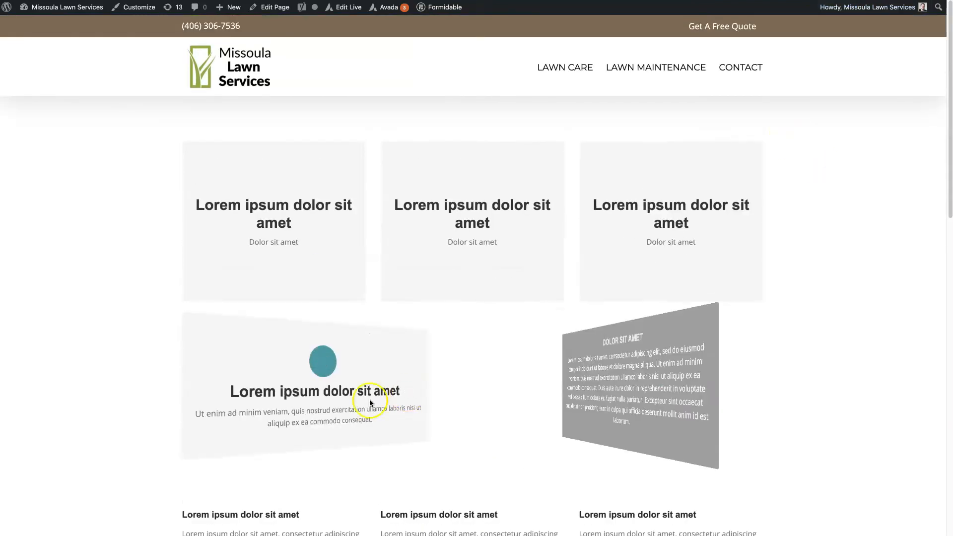
{"action": "scroll", "scroll_direction": "down", "scroll_amount": 3}
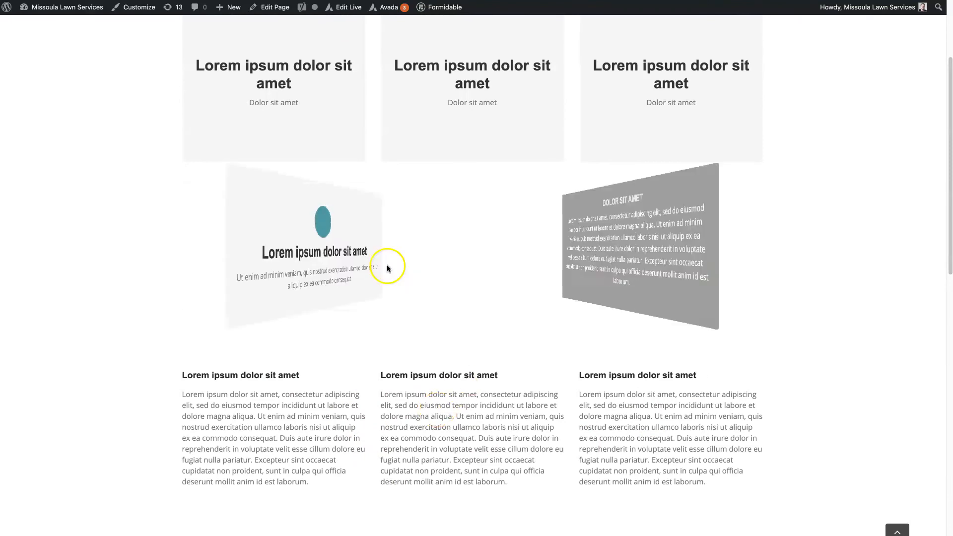
{"action": "scroll", "scroll_direction": "up", "scroll_amount": 3}
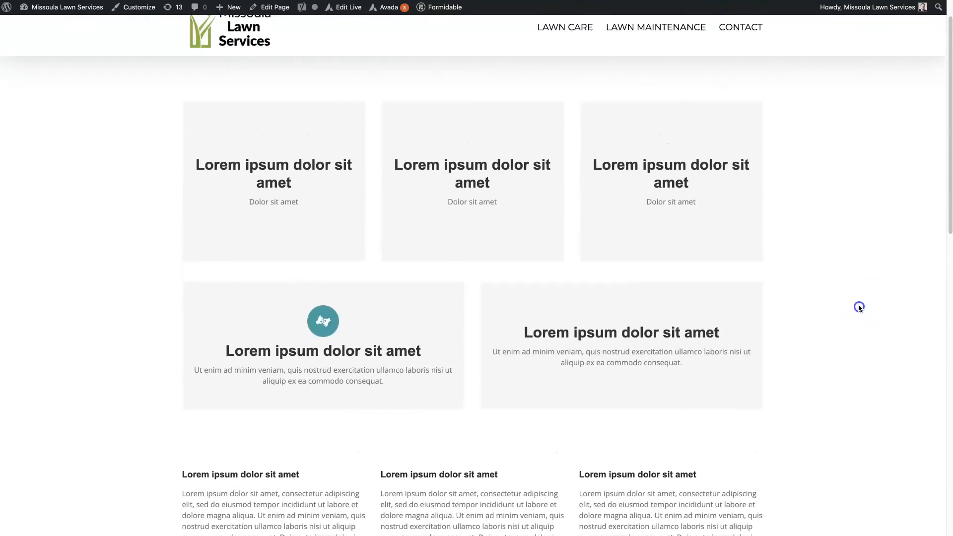
Reopen the two-column Flip Boxes settings and review the Flip Direction choices, leaving them unchanged
{"action": "left_click", "coordinate": [274, 7]}
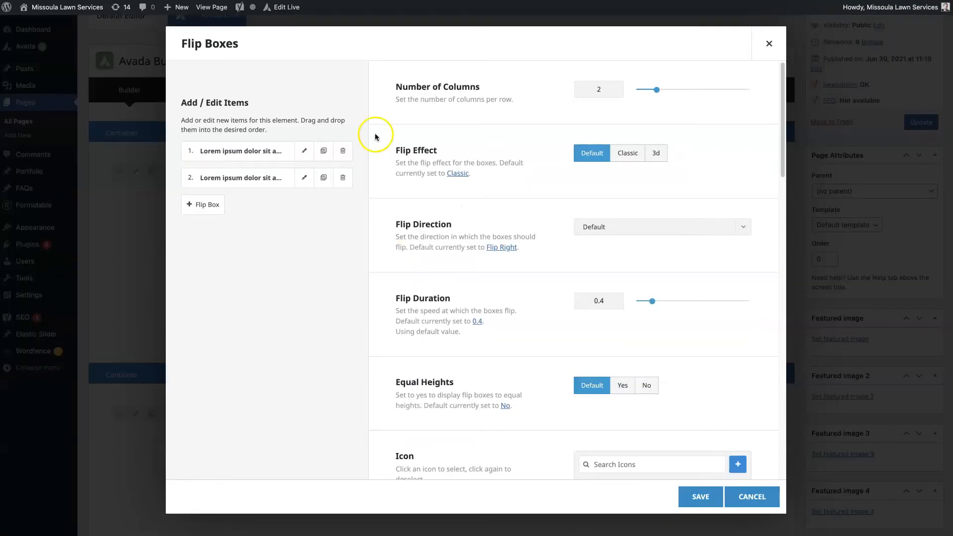
{"action": "mouse_move", "coordinate": [549, 365]}
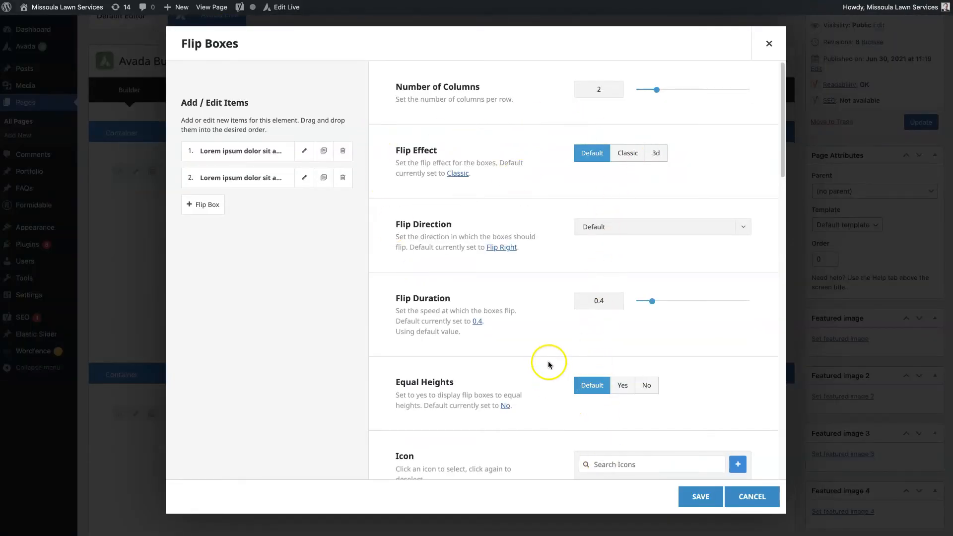
{"action": "left_click", "coordinate": [661, 226]}
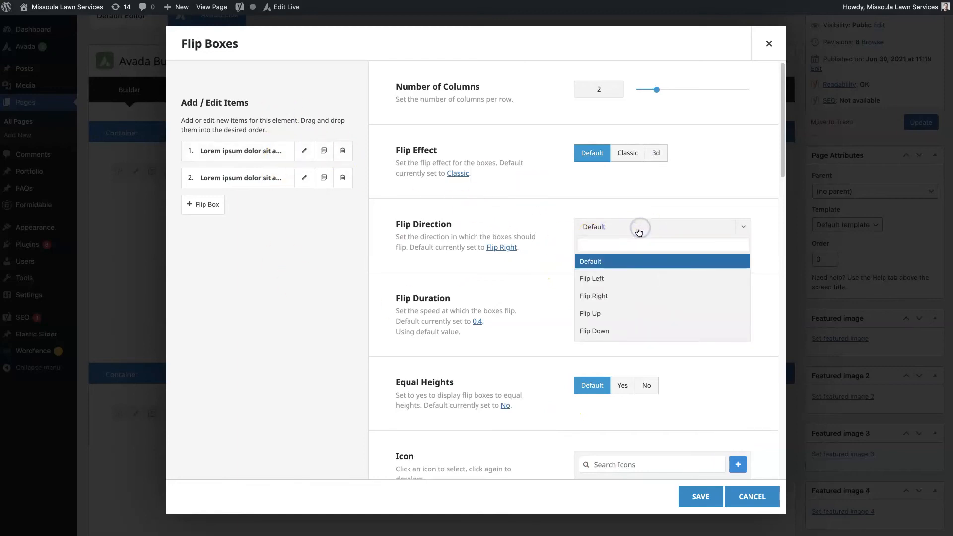
{"action": "left_click", "coordinate": [588, 261]}
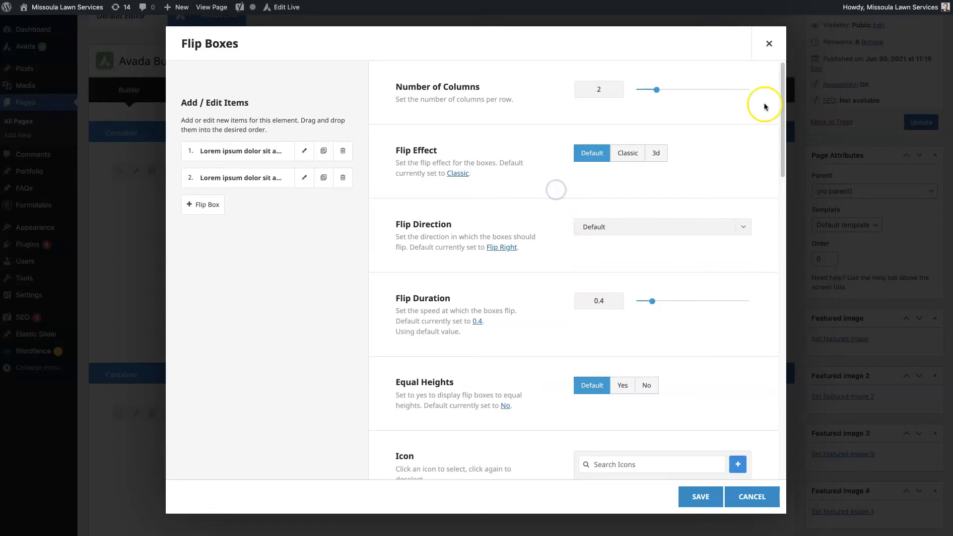
{"action": "scroll", "scroll_direction": "down", "scroll_amount": 3}
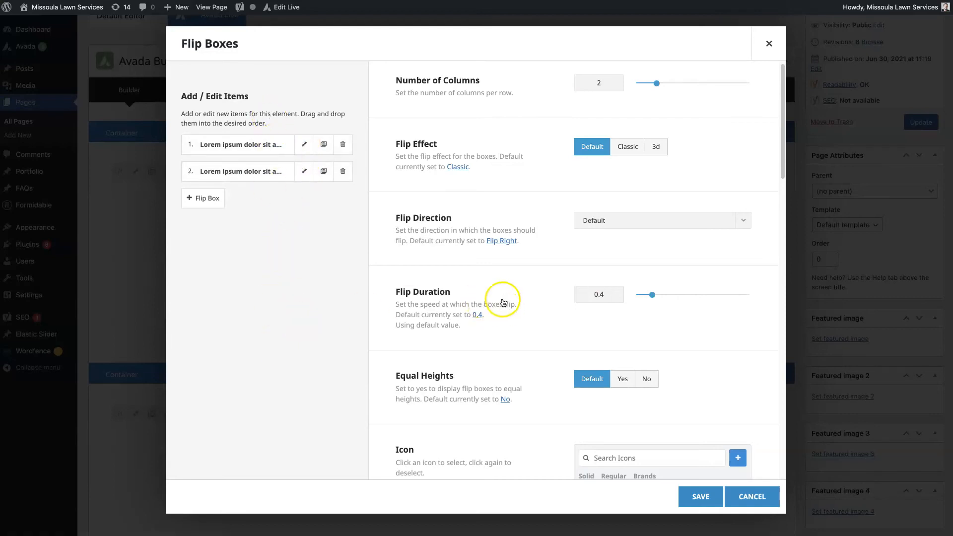
{"action": "left_click", "coordinate": [258, 71]}
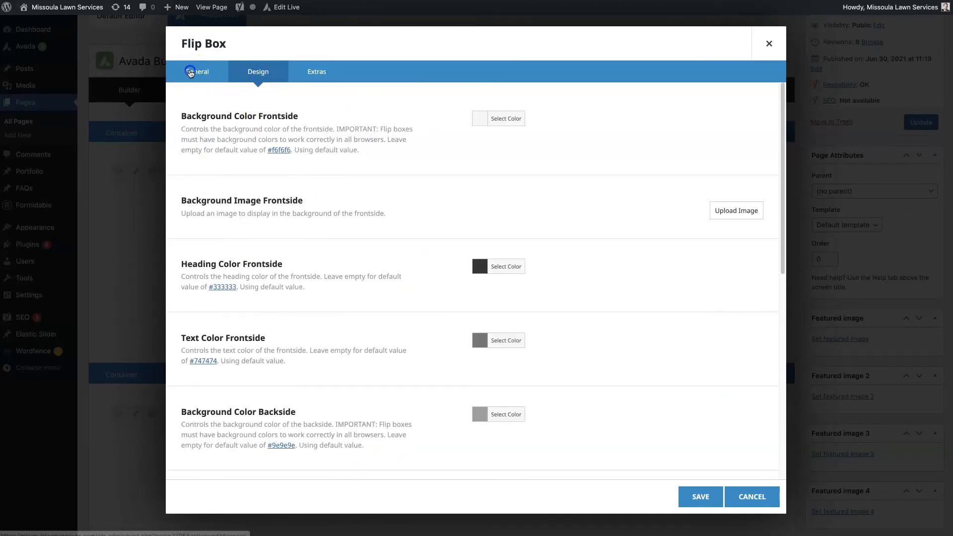
{"action": "left_click", "coordinate": [197, 71]}
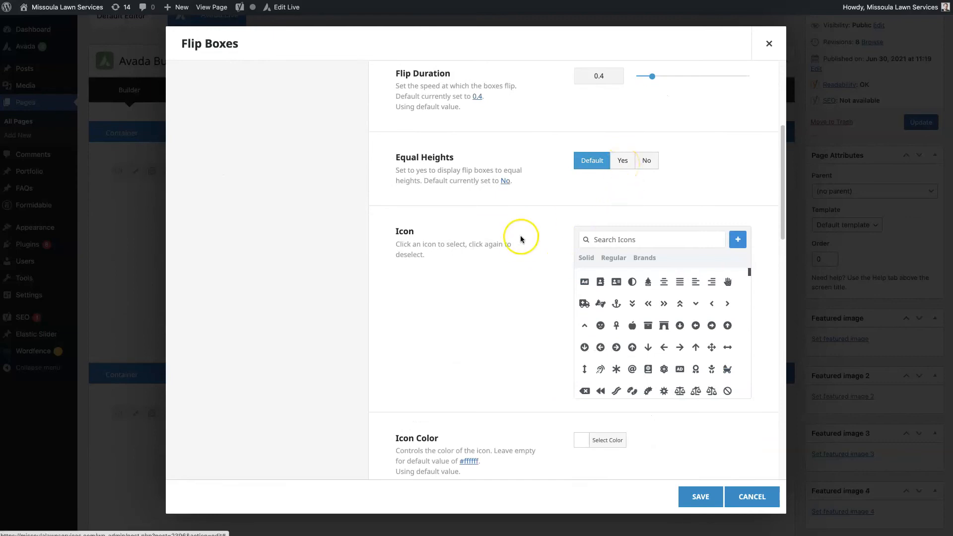
Look through the Icon Circle options and close the Flip Boxes settings
{"action": "scroll", "scroll_direction": "down", "scroll_amount": 3}
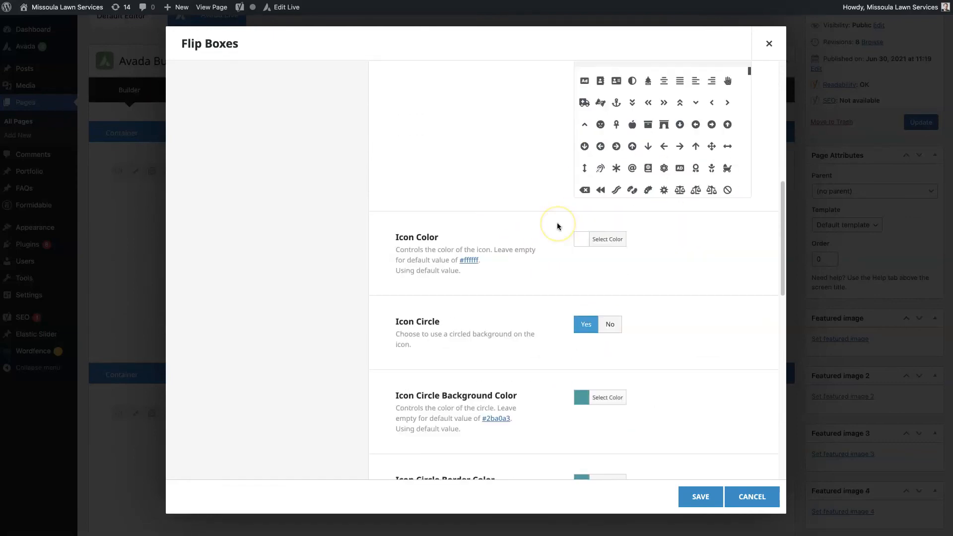
{"action": "scroll", "scroll_direction": "down", "scroll_amount": 3}
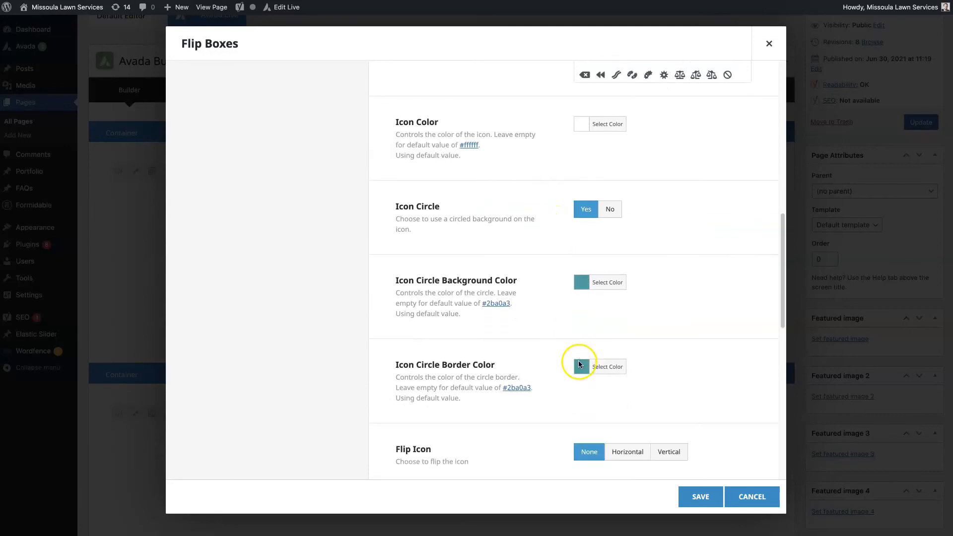
{"action": "scroll", "scroll_direction": "down", "scroll_amount": 3}
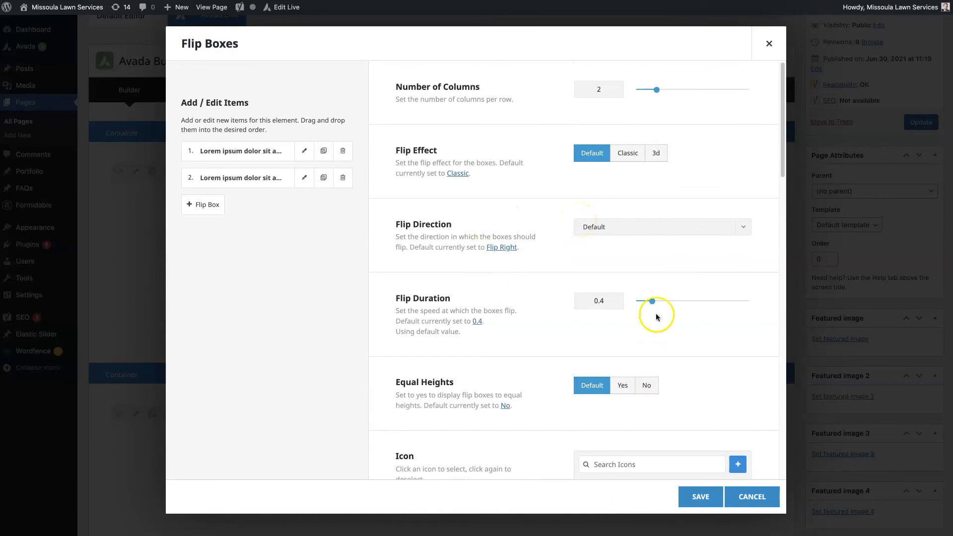
{"action": "left_click", "coordinate": [751, 496]}
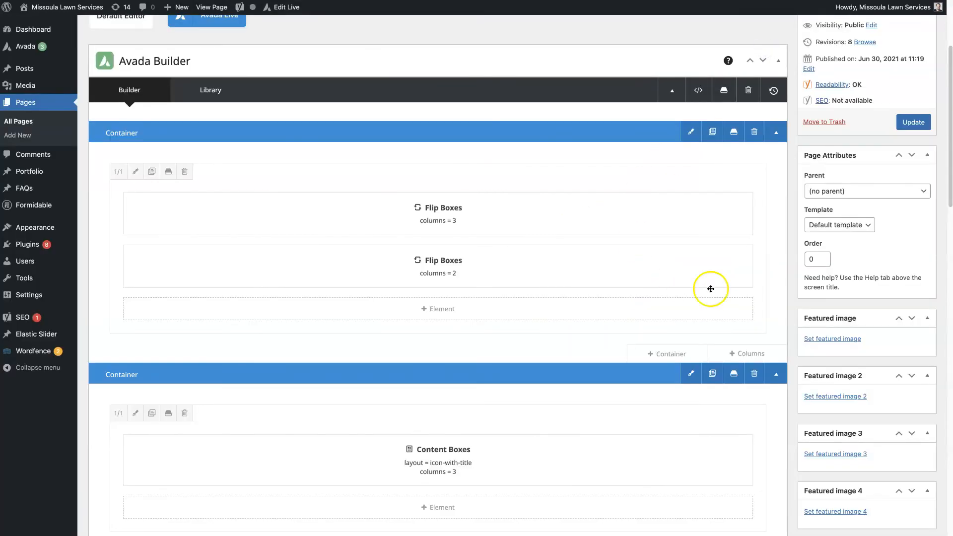